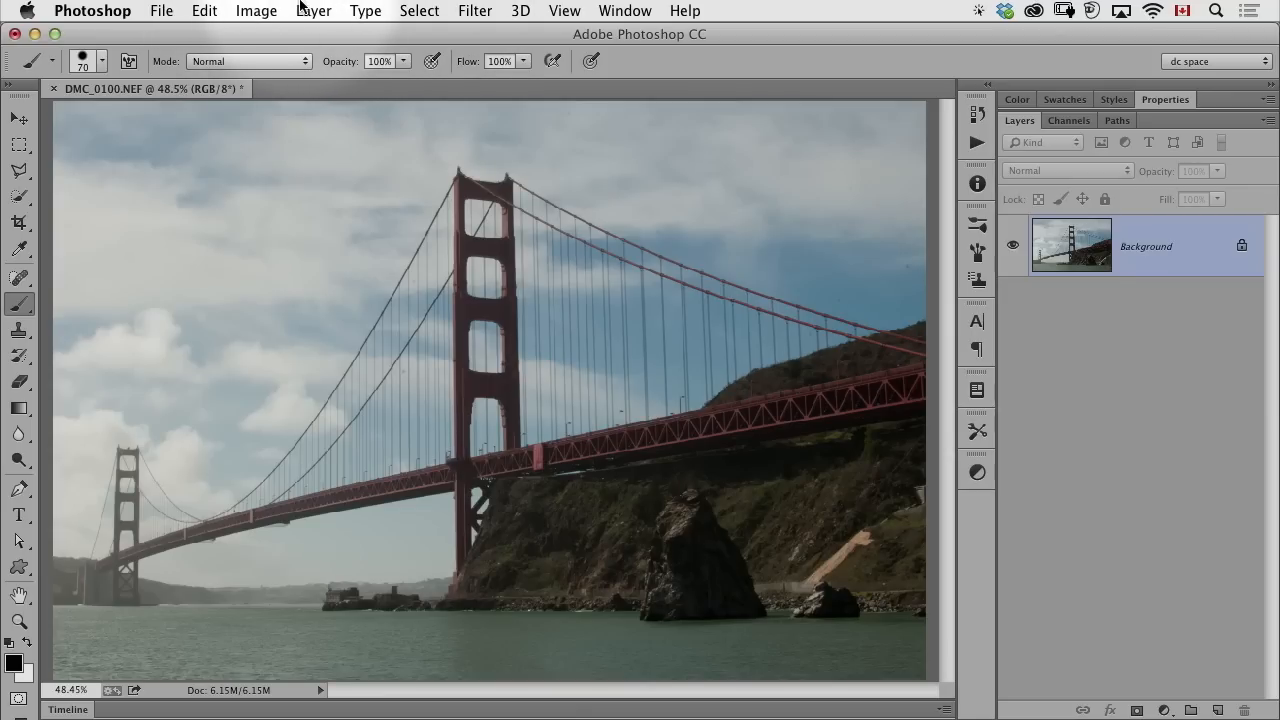
click(313, 11)
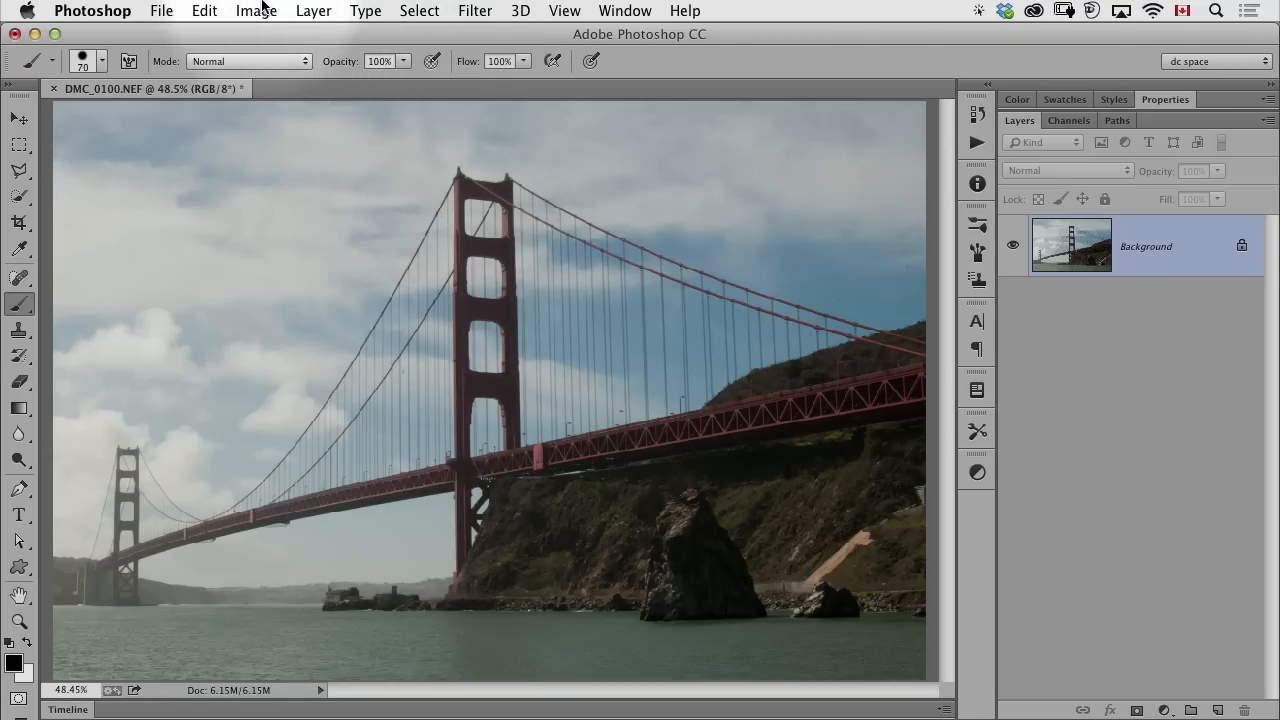
mouse_move(245, 9)
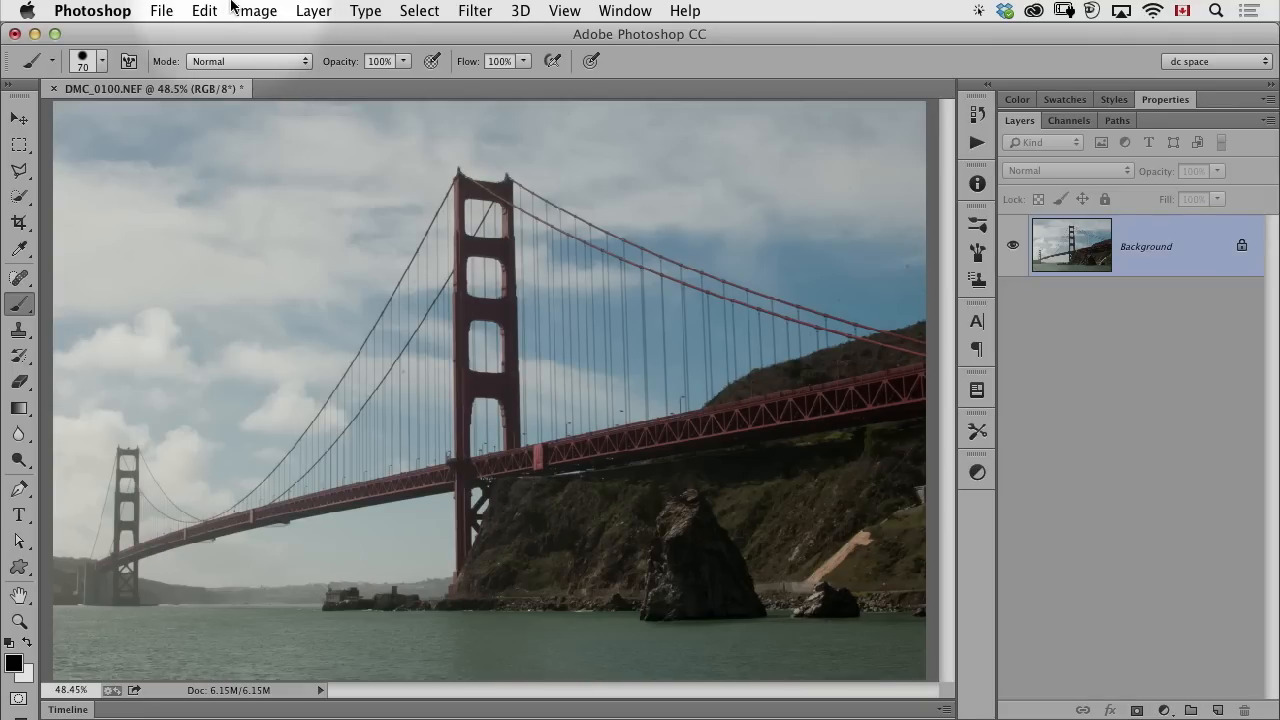
mouse_move(220, 8)
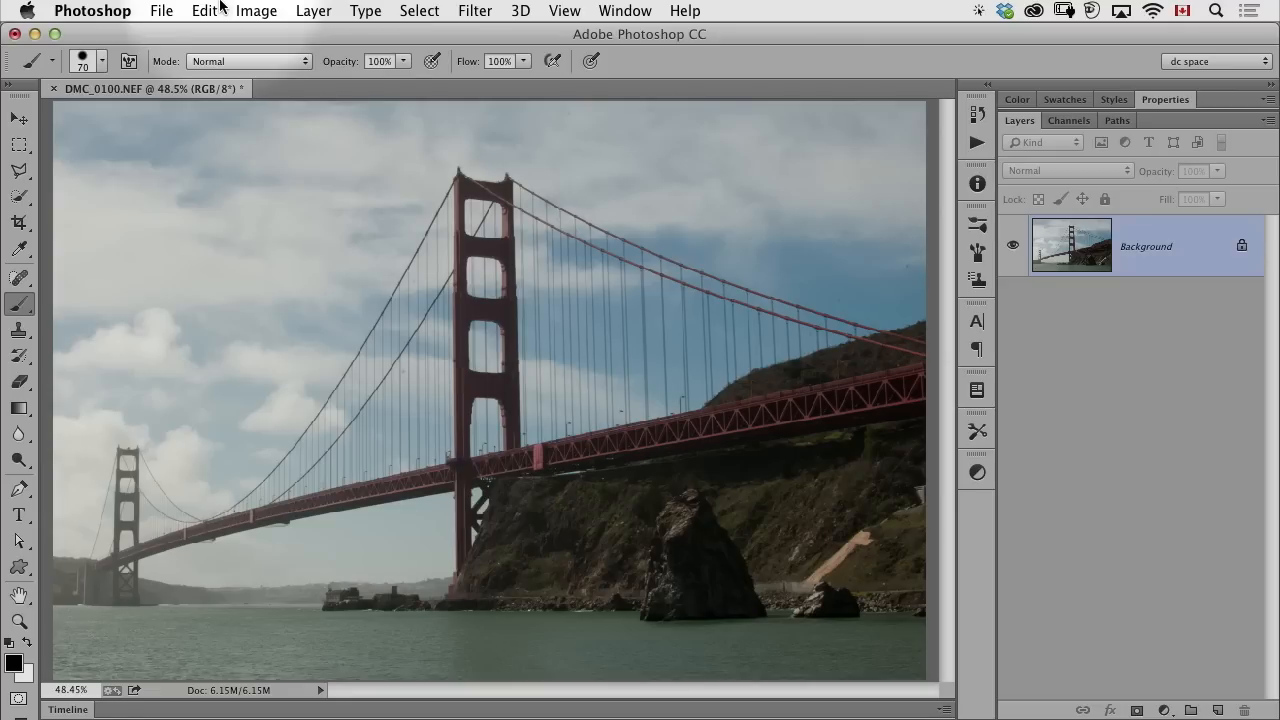